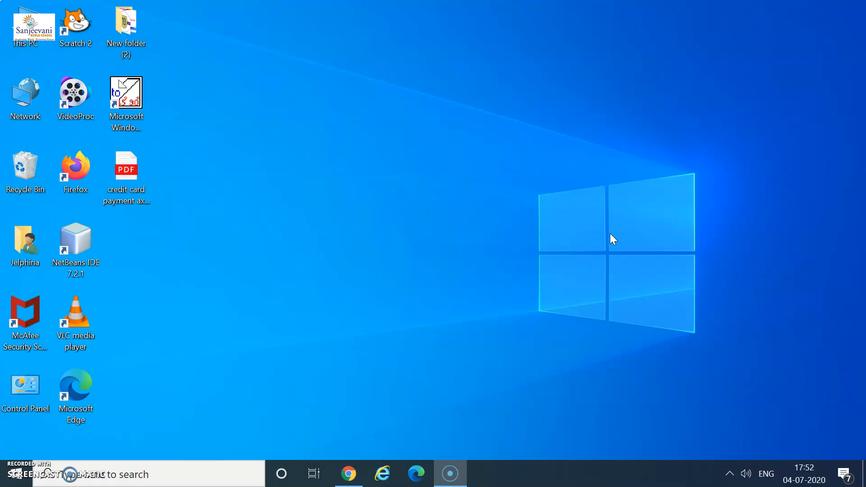
{"action": "mouse_move", "coordinate": [157, 134]}
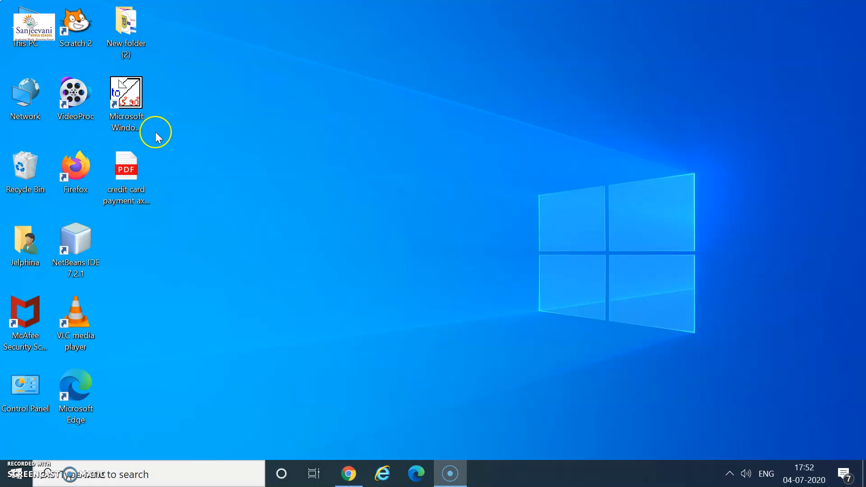
{"action": "mouse_move", "coordinate": [229, 155]}
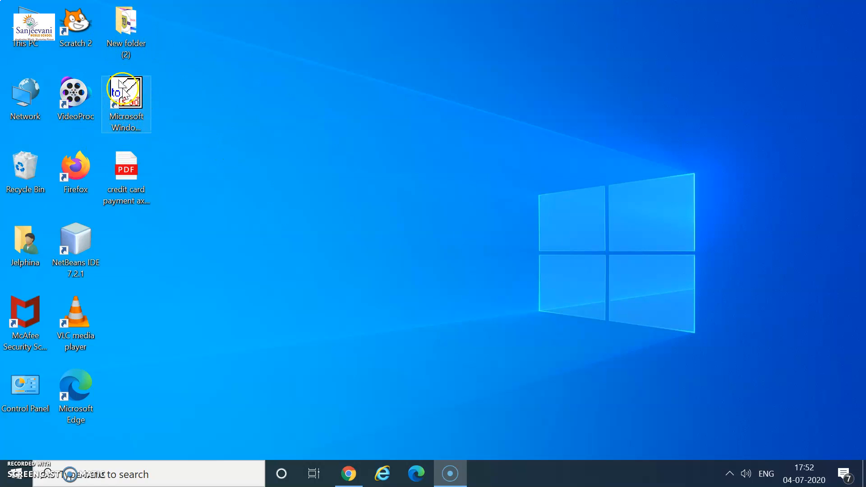
Step: Launch MSWLogo from its desktop shortcut
{"action": "double_click", "coordinate": [126, 99]}
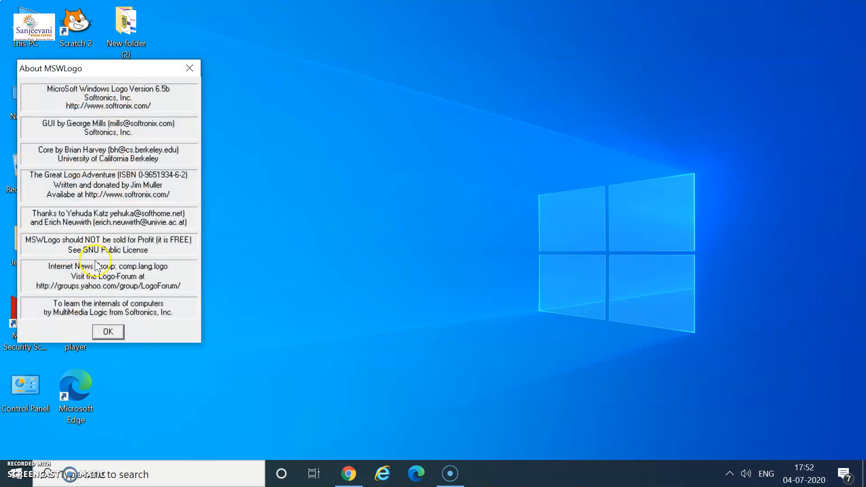
{"action": "mouse_move", "coordinate": [108, 332]}
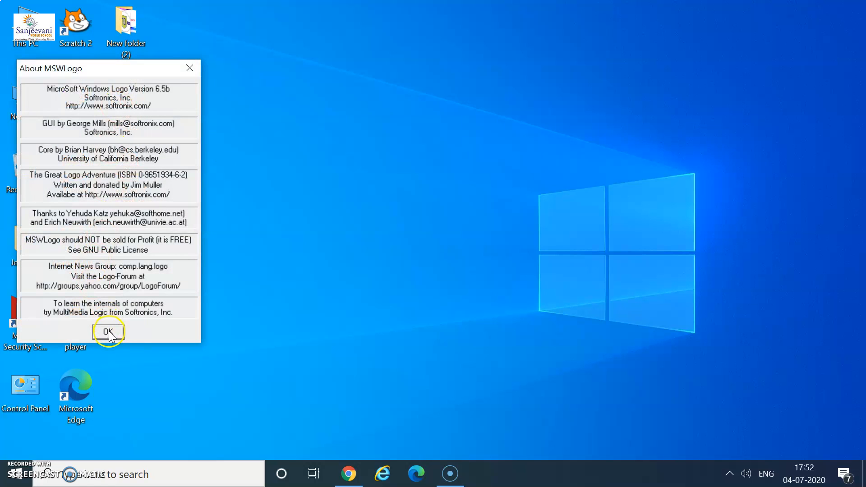
Step: Close the About MSWLogo box to reach the turtle screen and Commander
{"action": "left_click", "coordinate": [108, 332]}
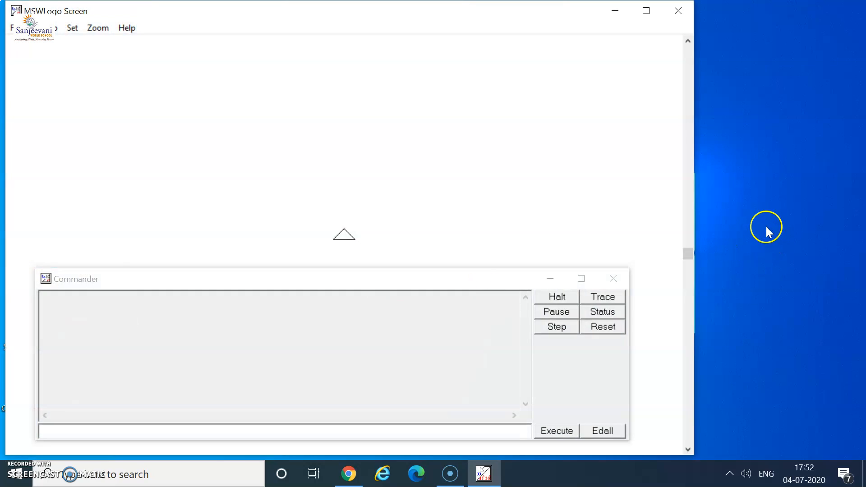
{"action": "mouse_move", "coordinate": [242, 339]}
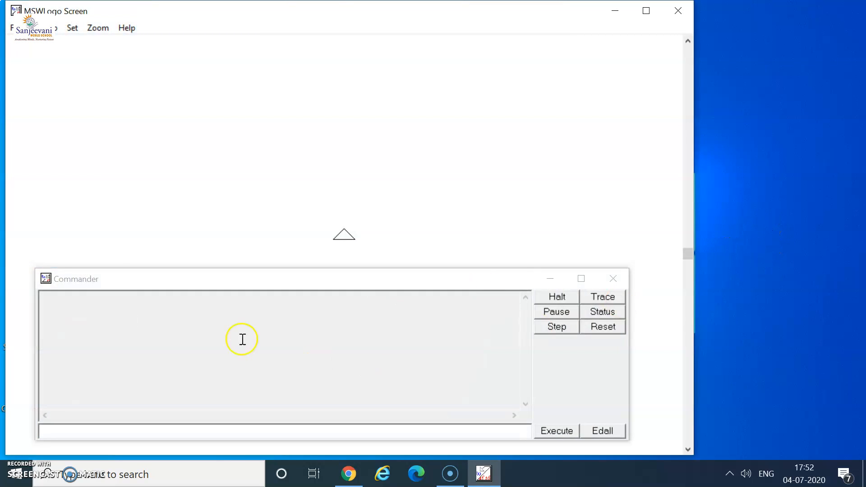
{"action": "mouse_move", "coordinate": [328, 292]}
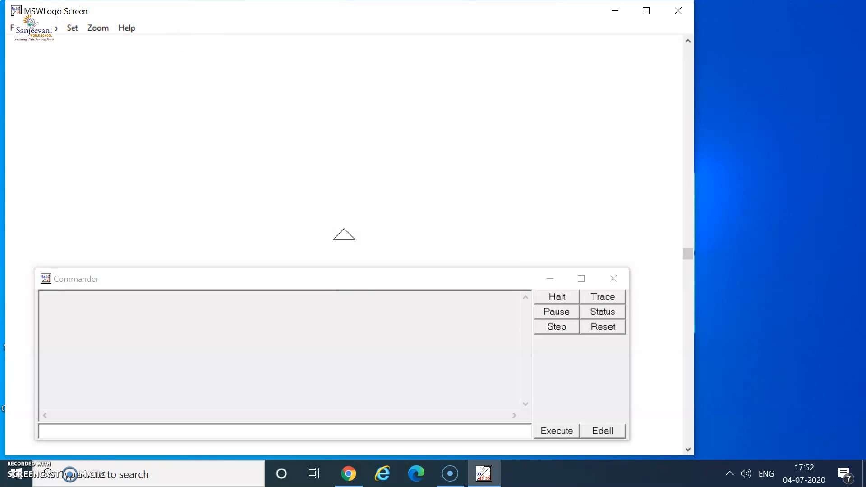
{"action": "mouse_move", "coordinate": [344, 239]}
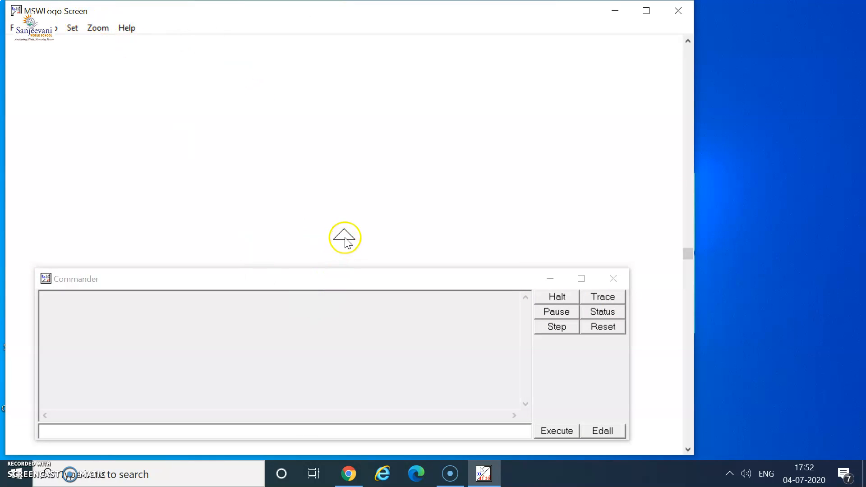
{"action": "mouse_move", "coordinate": [145, 272]}
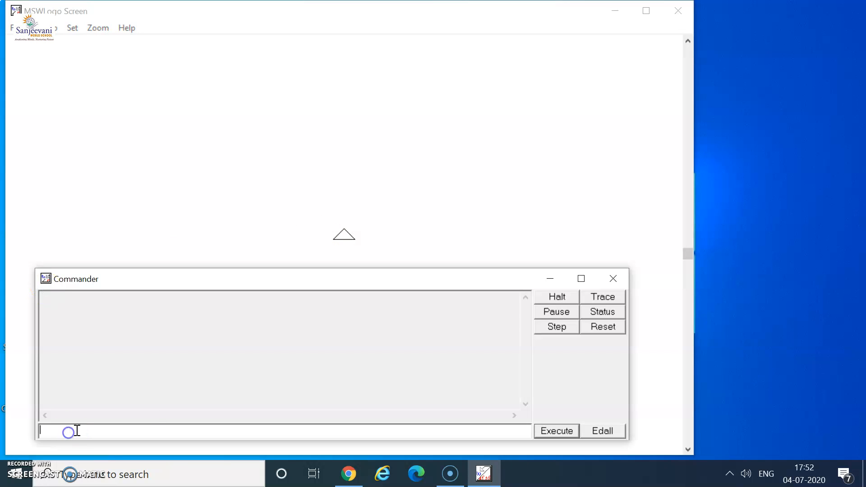
{"action": "mouse_move", "coordinate": [205, 415]}
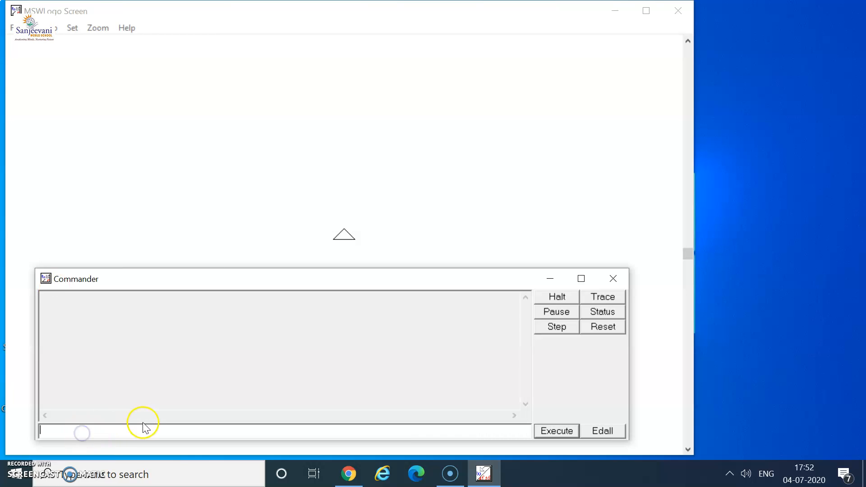
Step: Draw the square's sides with fd 100 and rt 90 commands, then enter ht
{"action": "type", "text": "fd"}
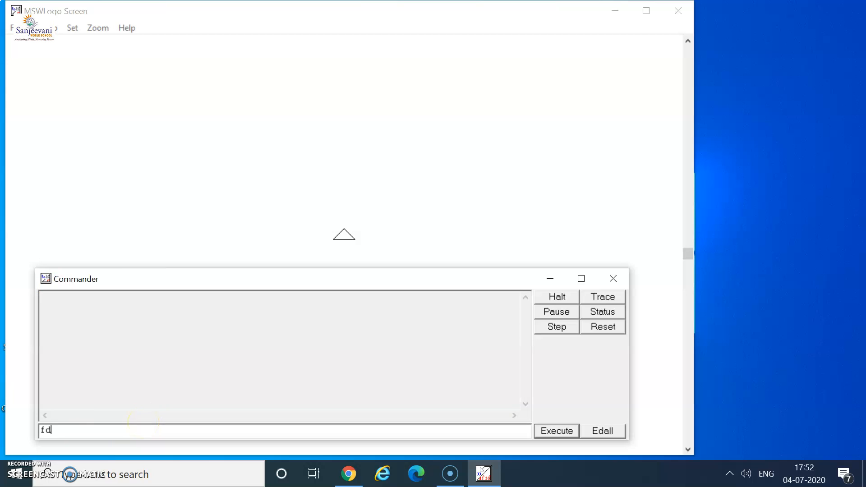
{"action": "type", "text": "100"}
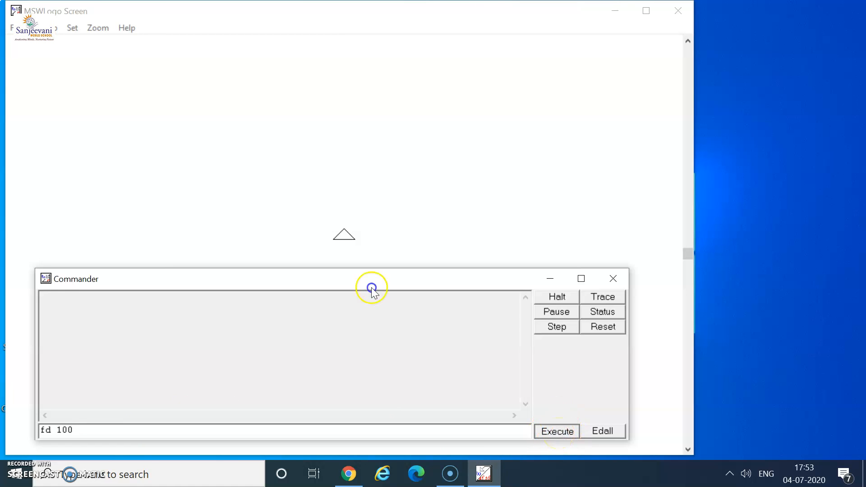
{"action": "left_click", "coordinate": [556, 431]}
{"action": "type", "text": "rt 90"}
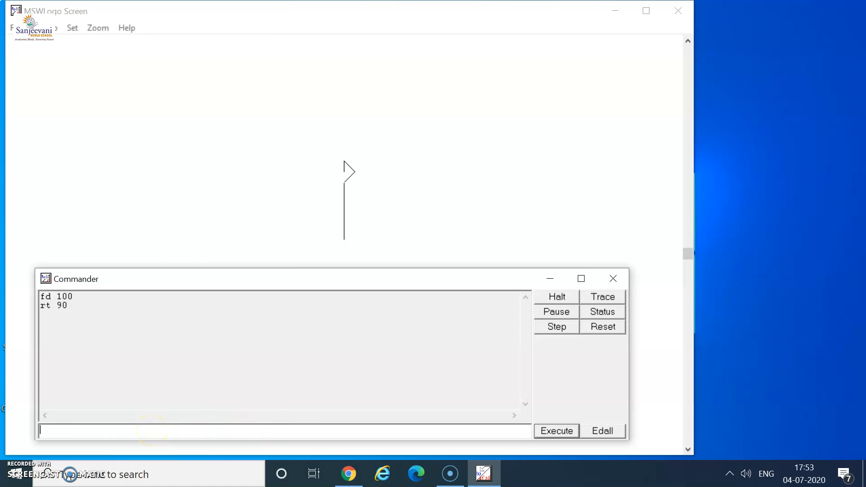
{"action": "type", "text": "fd 100"}
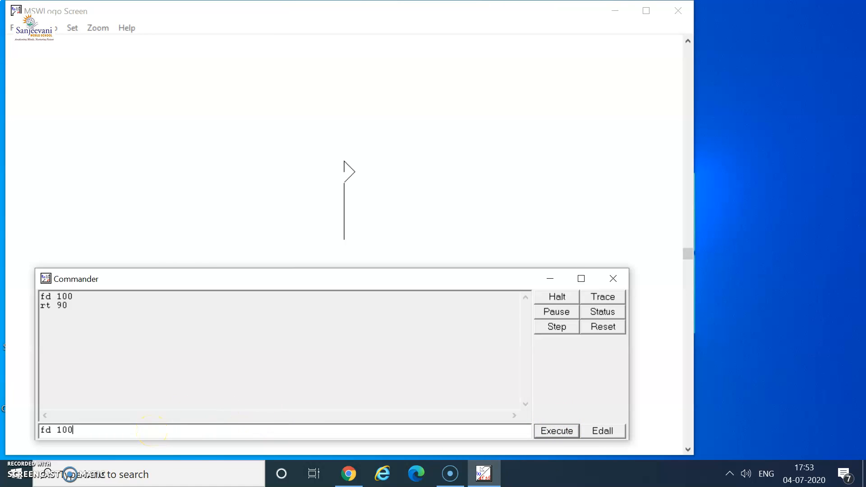
{"action": "left_click", "coordinate": [556, 430]}
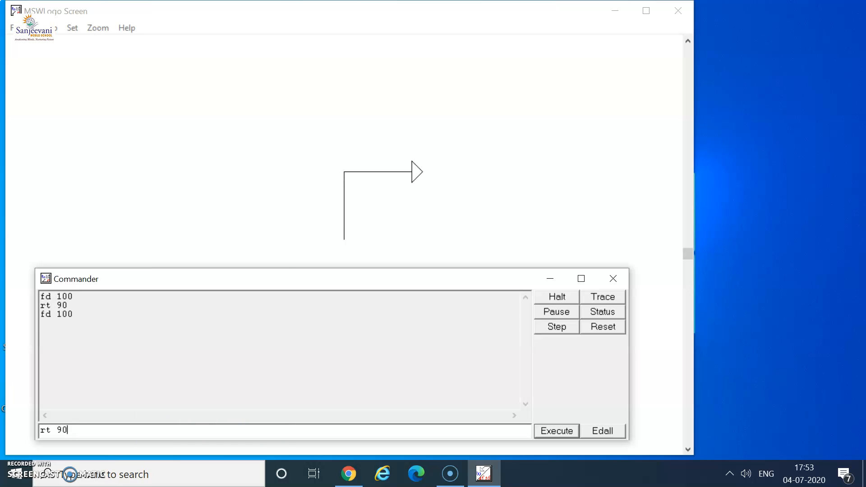
{"action": "left_click", "coordinate": [556, 431]}
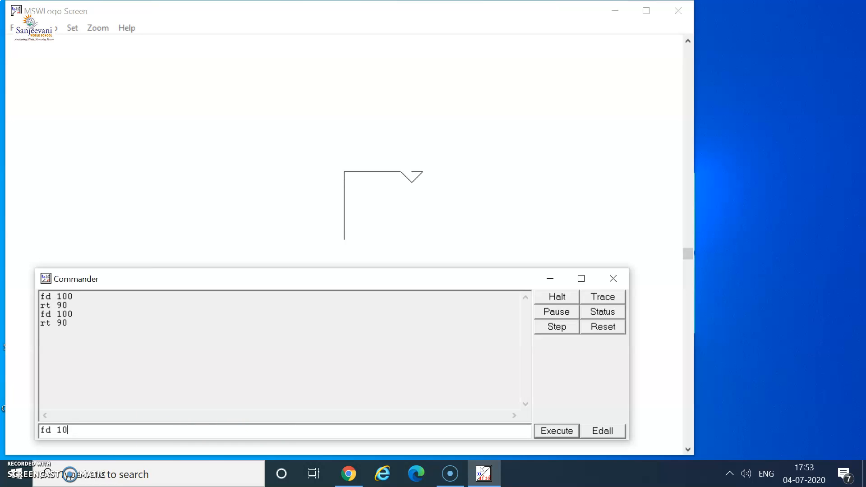
{"action": "left_click", "coordinate": [556, 431]}
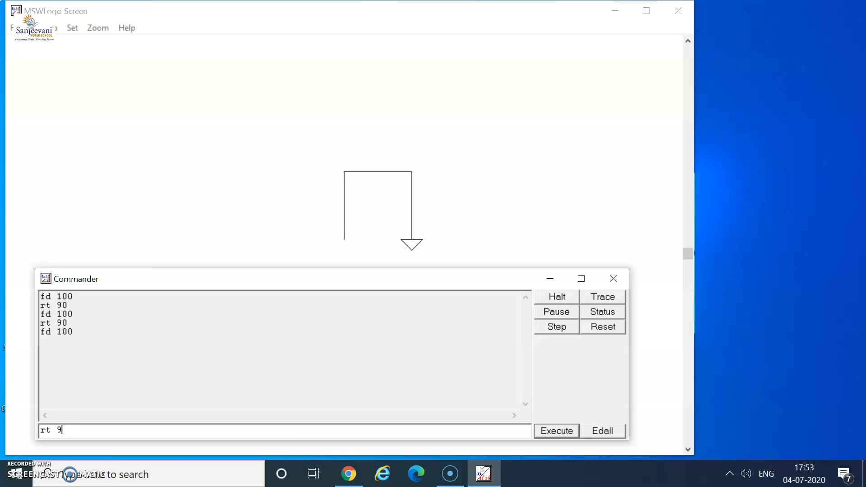
{"action": "left_click", "coordinate": [556, 431]}
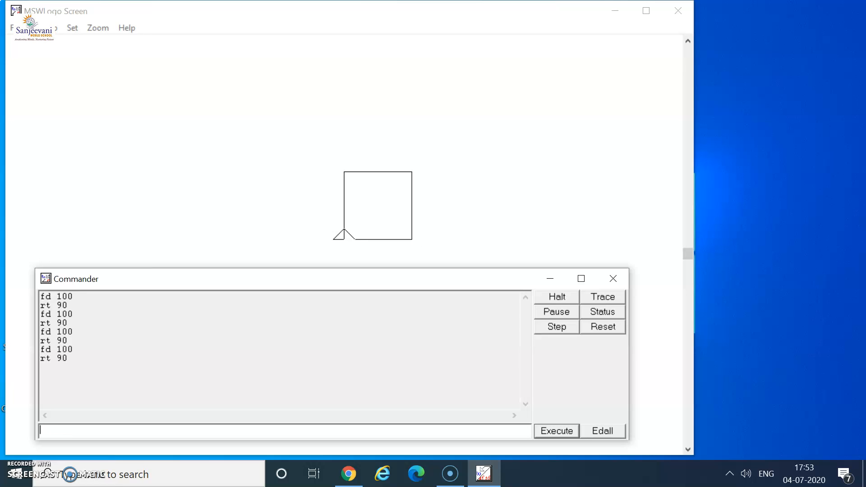
{"action": "type", "text": "ht"}
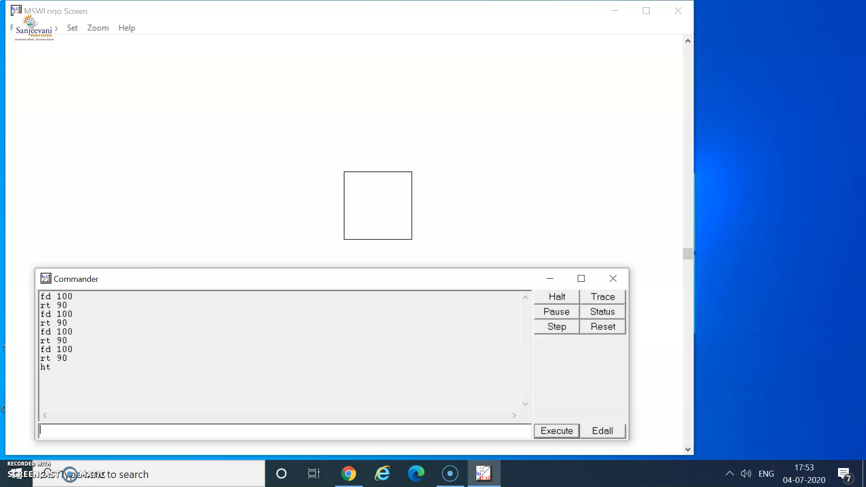
Step: Show the turtle with st, then clear the screen so only the turtle remains
{"action": "type", "text": "st"}
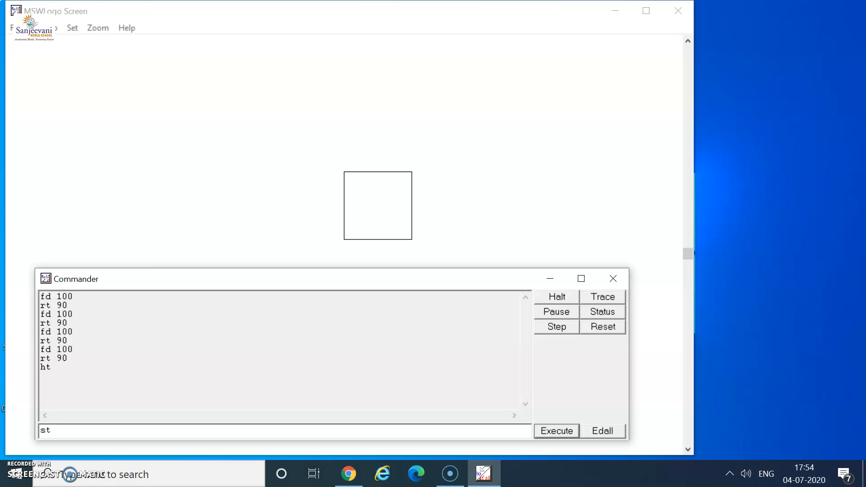
{"action": "left_click", "coordinate": [556, 431]}
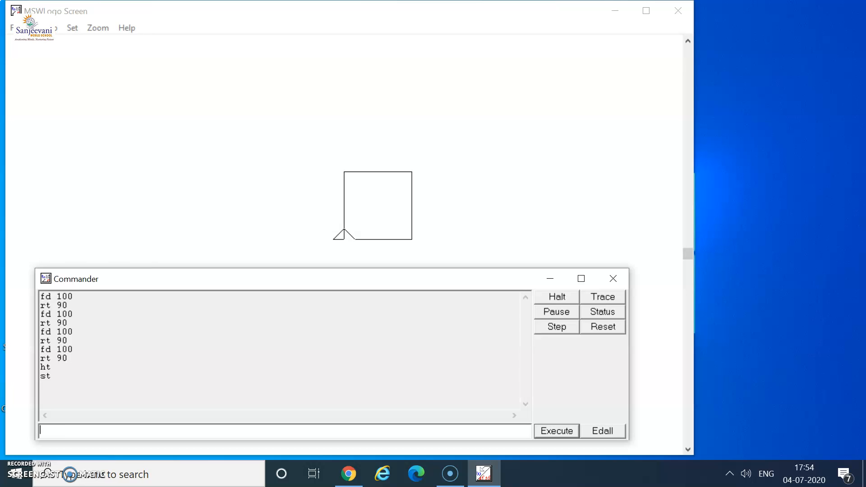
{"action": "type", "text": "ct"}
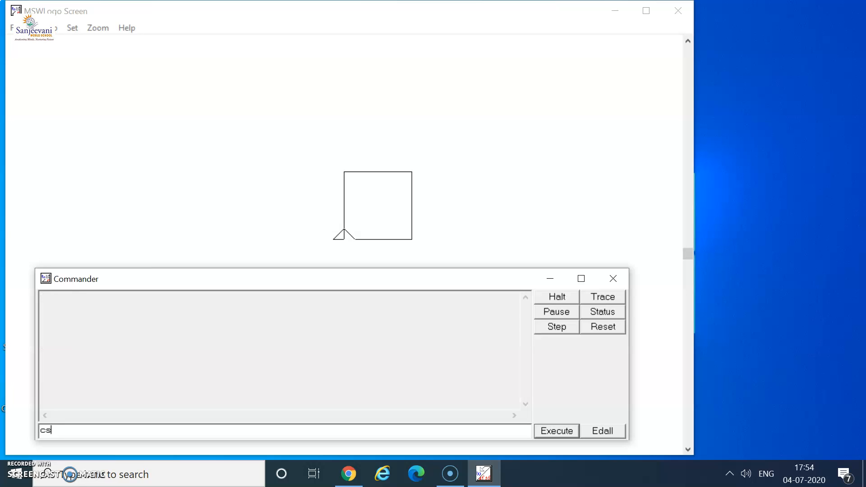
{"action": "left_click", "coordinate": [555, 431]}
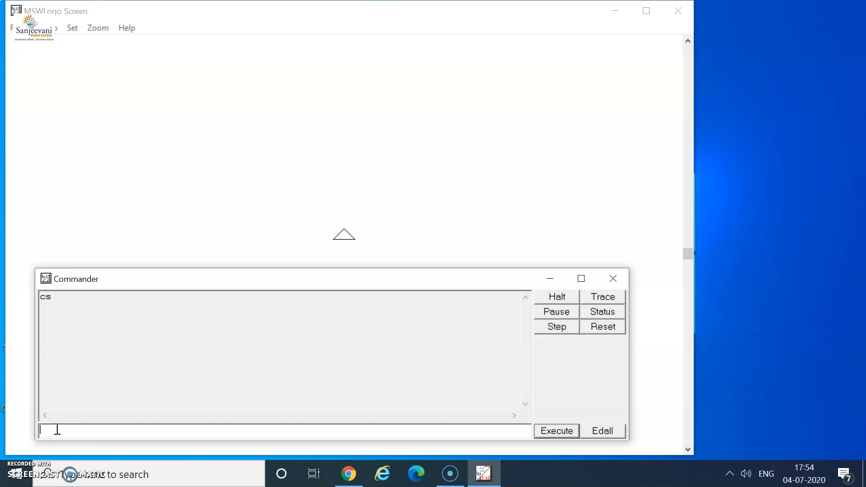
Step: Run repeat 4[fd 100 rt 90] to redraw the square, then hide the turtle
{"action": "type", "text": "repeat"}
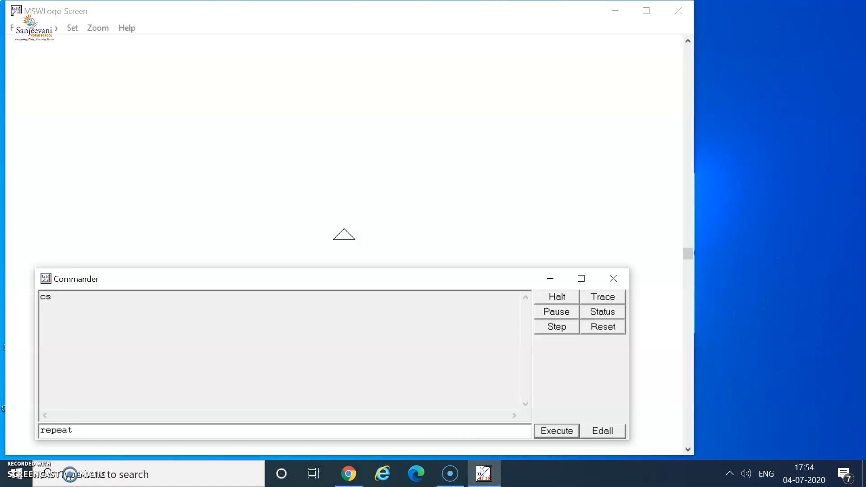
{"action": "type", "text": "4"}
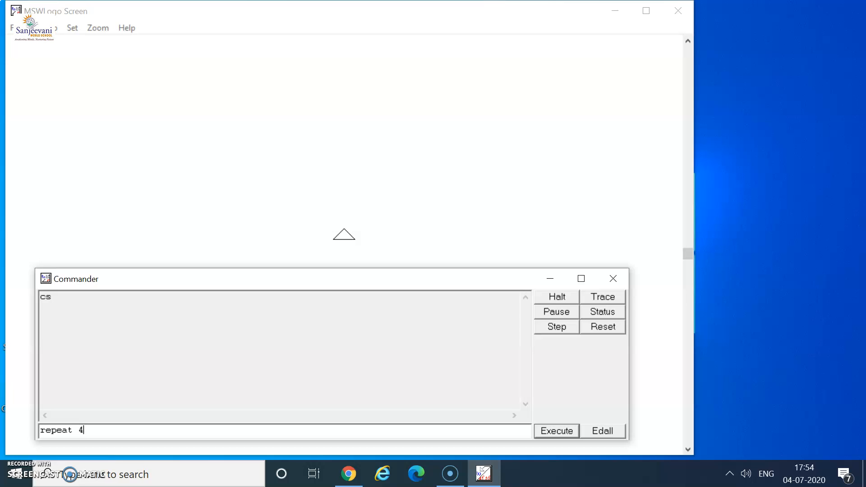
{"action": "type", "text": "["}
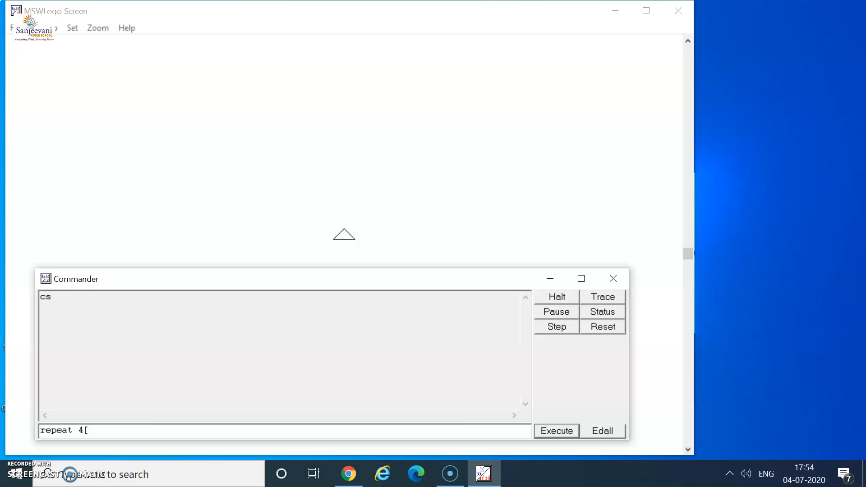
{"action": "type", "text": "fd 1"}
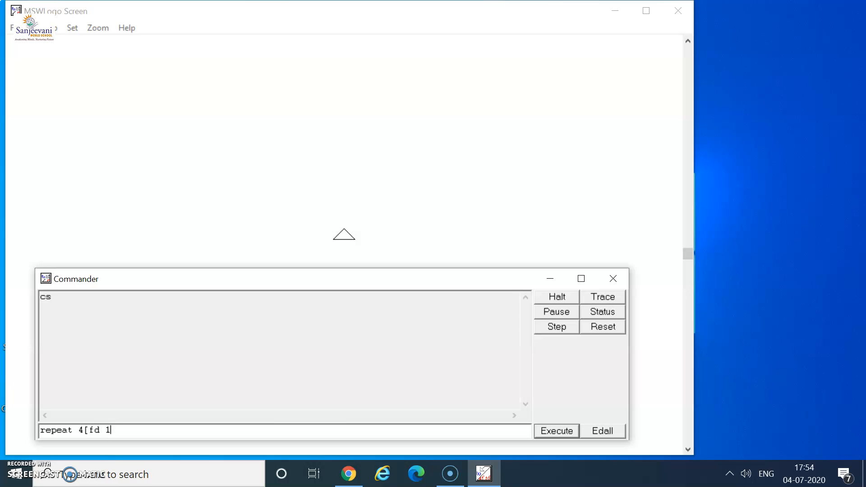
{"action": "type", "text": "00 rt"}
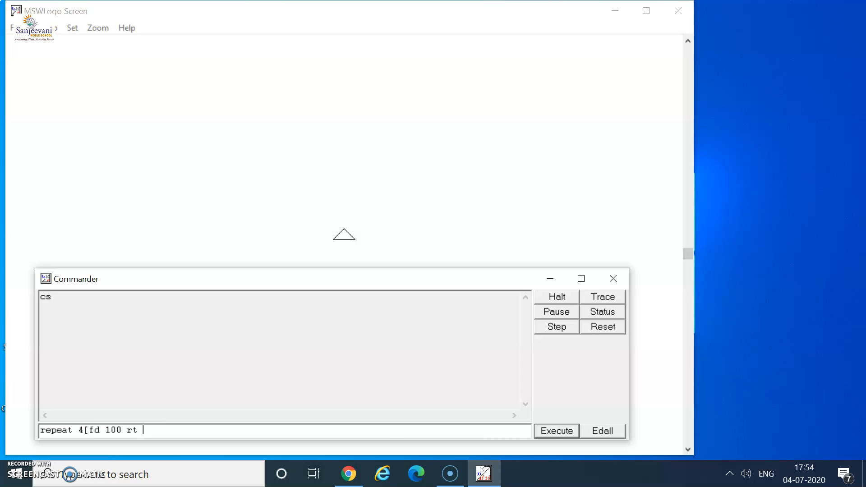
{"action": "type", "text": "90"}
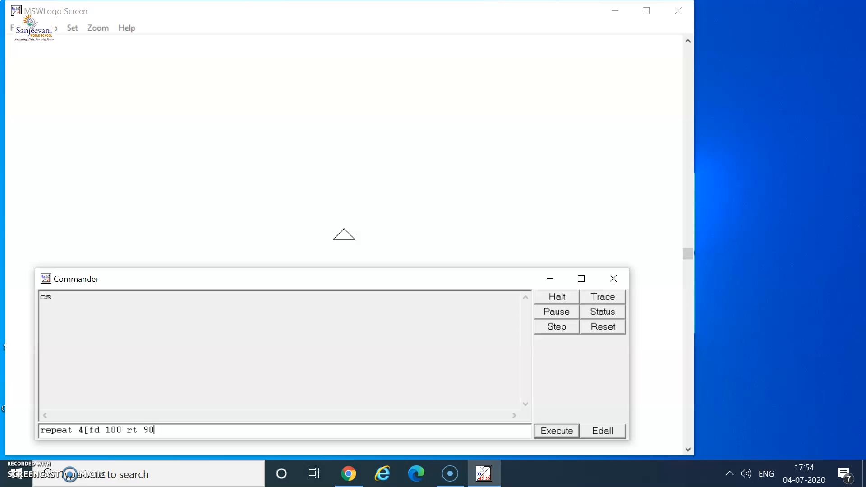
{"action": "type", "text": "]"}
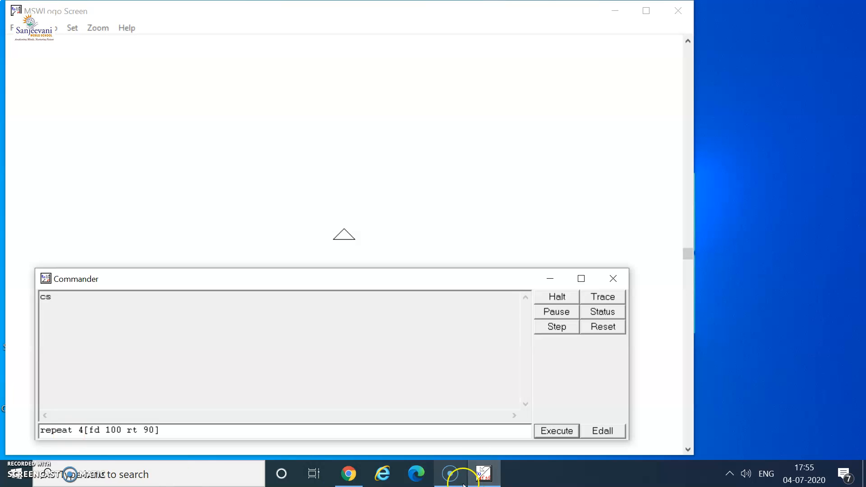
{"action": "mouse_move", "coordinate": [556, 431]}
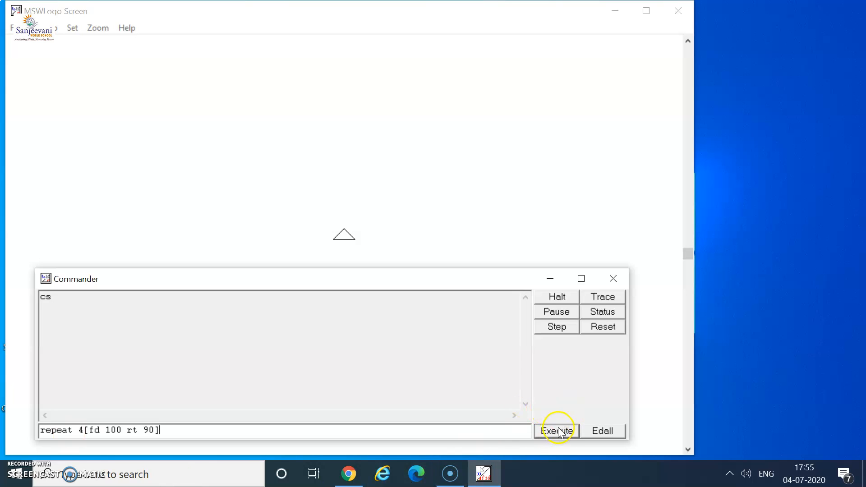
{"action": "left_click", "coordinate": [557, 430]}
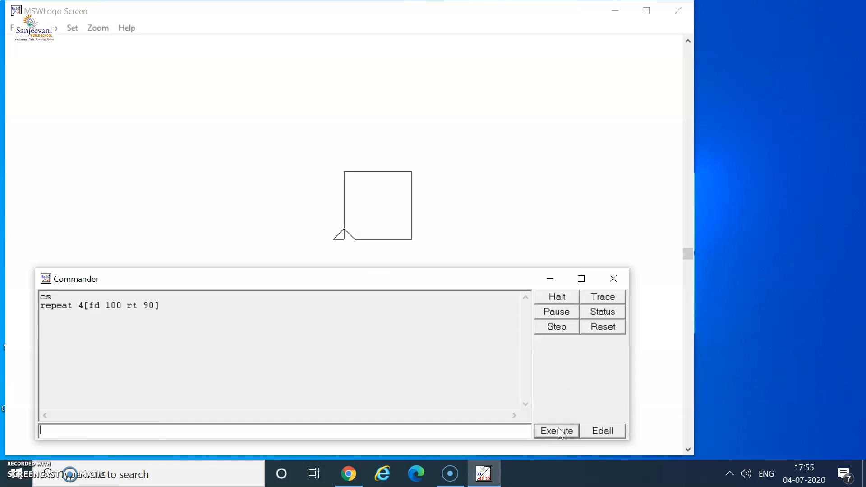
{"action": "left_click", "coordinate": [555, 431]}
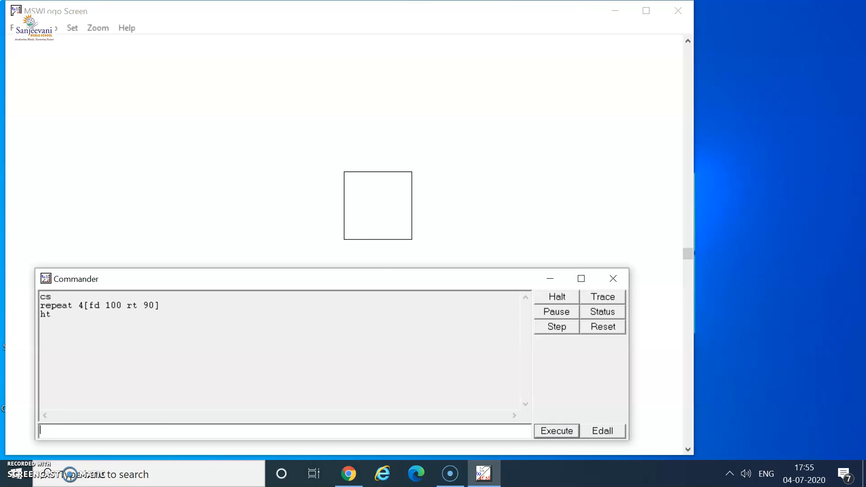